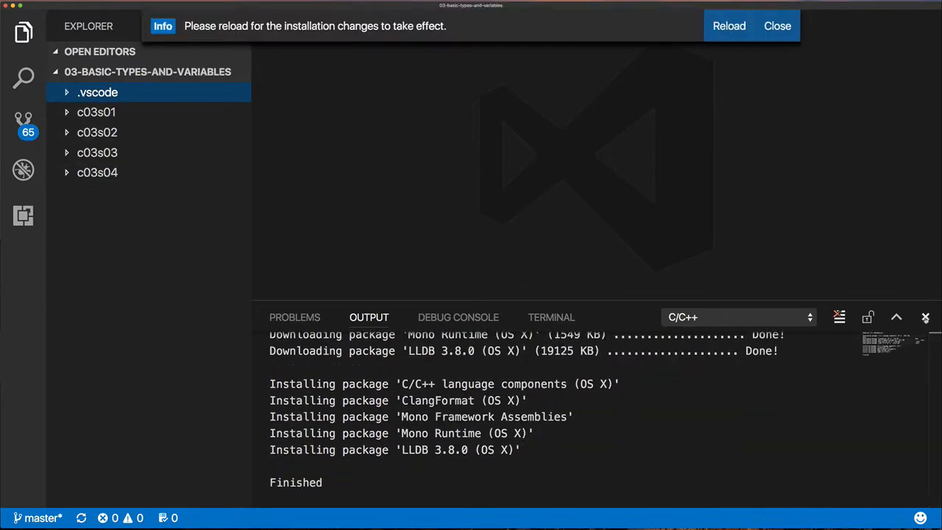
Step: Expand c03s04 and c03s05 in the Explorer and bring up the context menu on Main.class
left_click(97, 172)
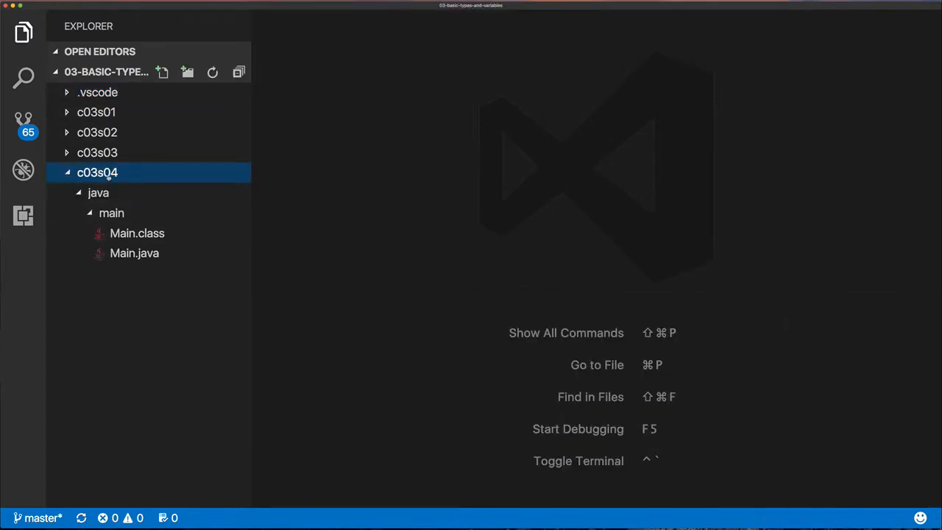
right_click(97, 172)
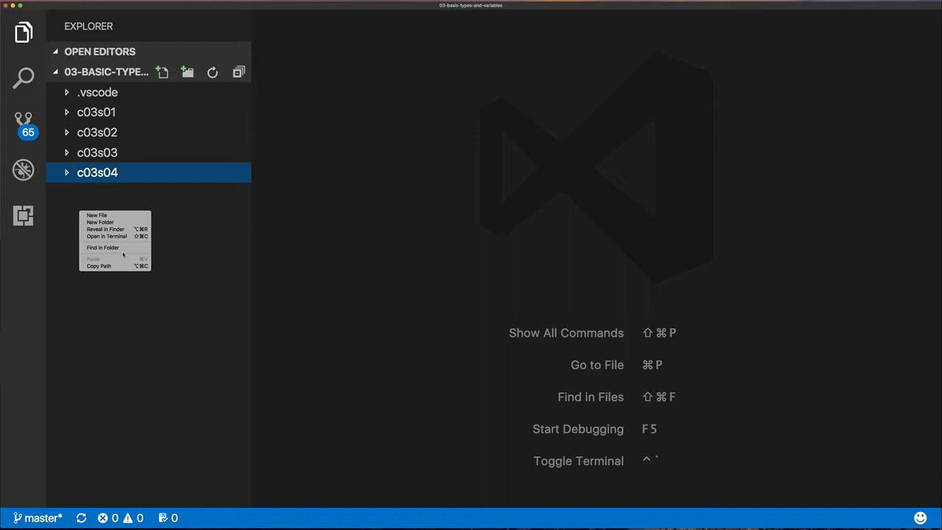
left_click(97, 172)
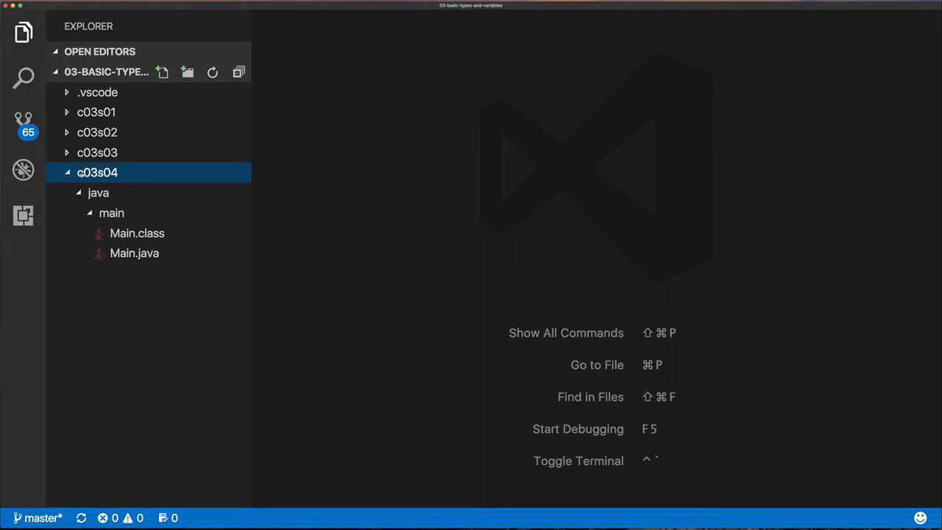
right_click(96, 191)
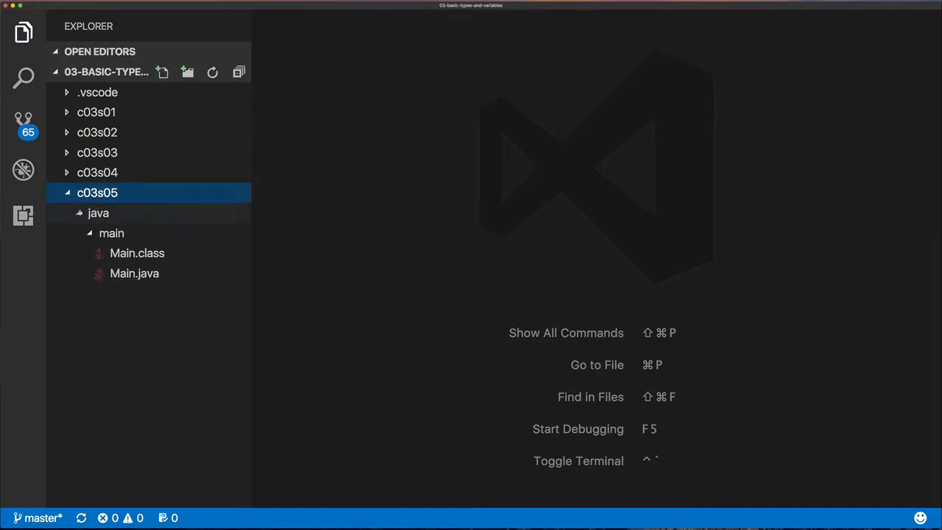
right_click(137, 254)
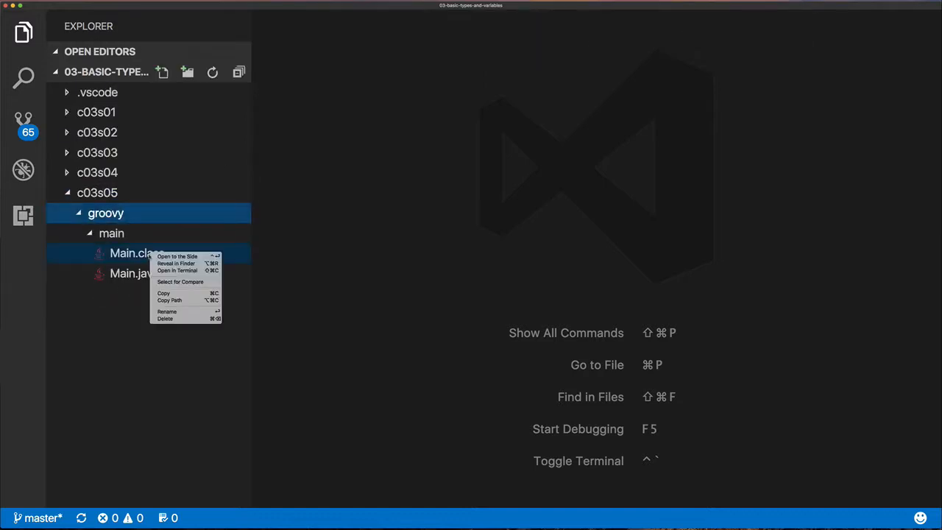
left_click(168, 313)
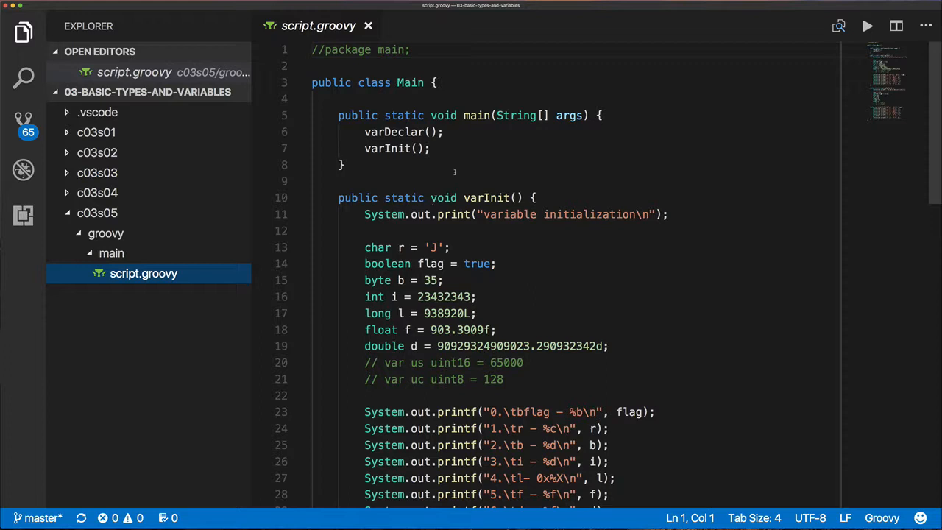
Step: Open script.groovy with the caret after the main method's closing brace
left_click(347, 165)
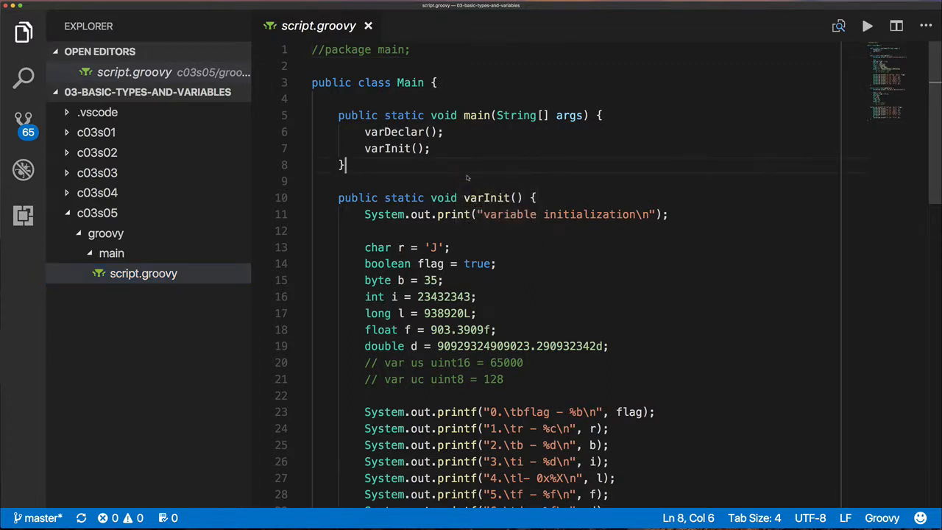
left_click(867, 27)
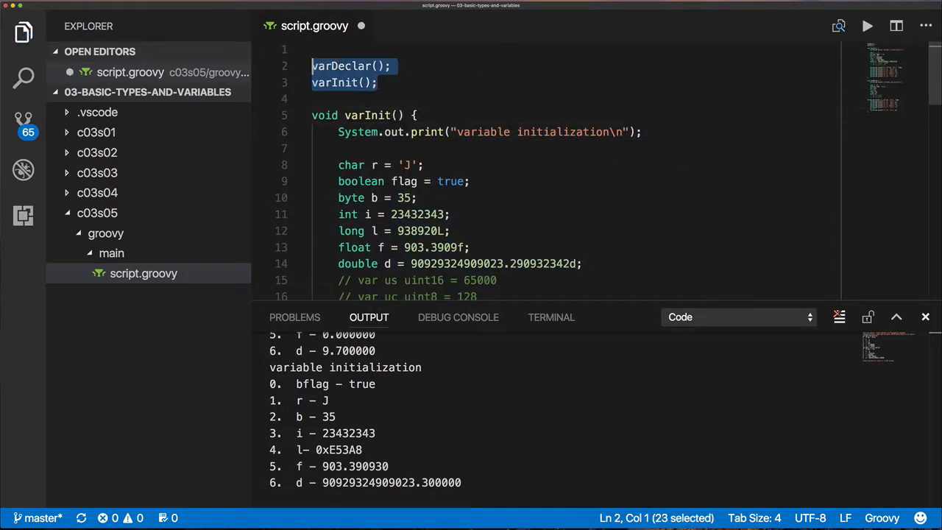
Step: Drop the Main class wrapper, keep varDeclar(); varInit(); at top, and run via Code Runner
left_click(312, 99)
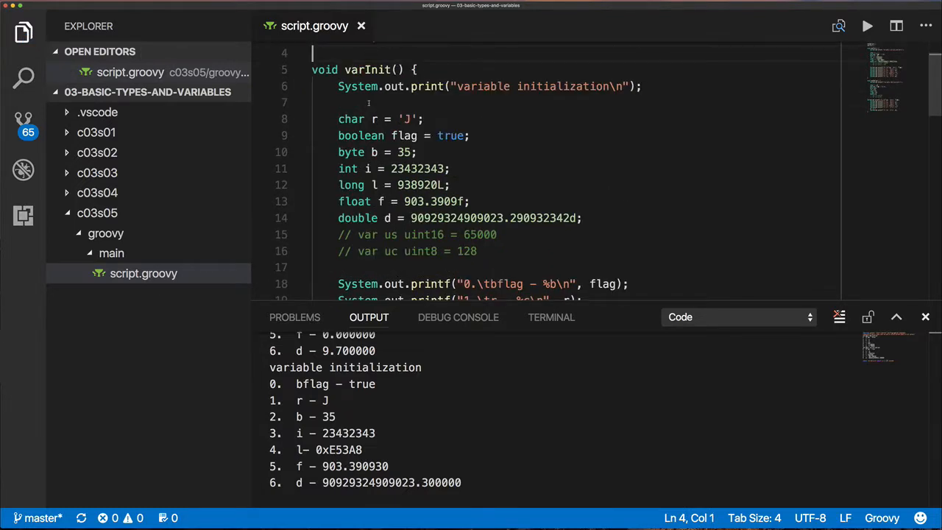
right_click(380, 97)
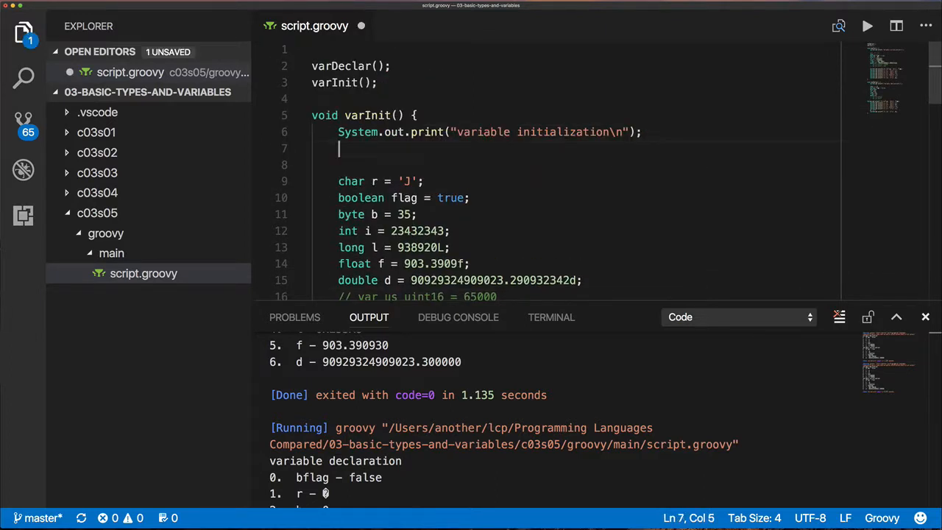
Step: Add println of a dashed line under the heading and begin rewriting declarations with var/def
type("println(\"------------------------------------\")")
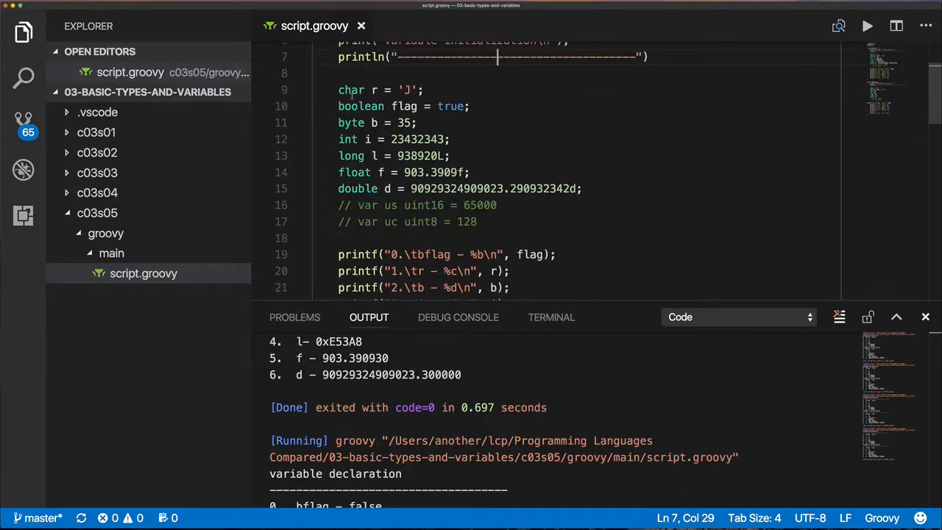
type("var")
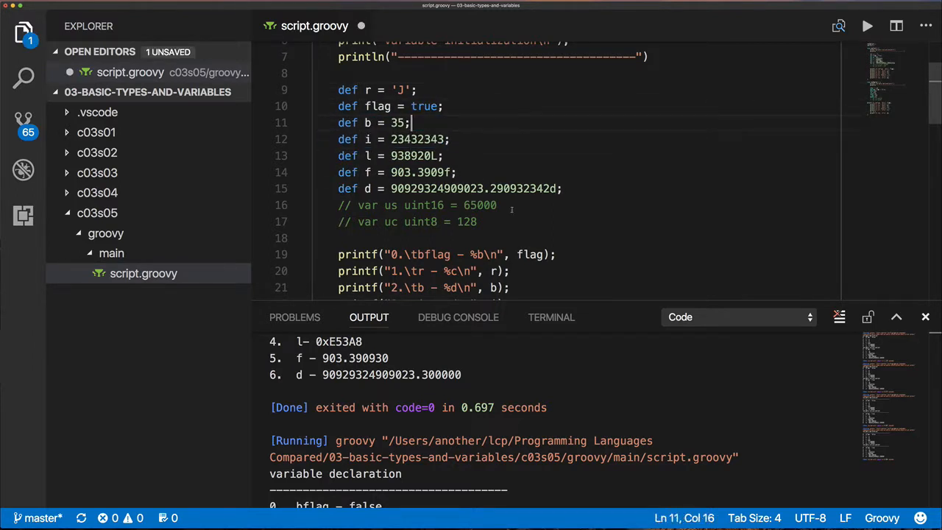
Step: Run the def-based script with Code Runner, hitting IllegalFormatConversionException on r
right_click(427, 156)
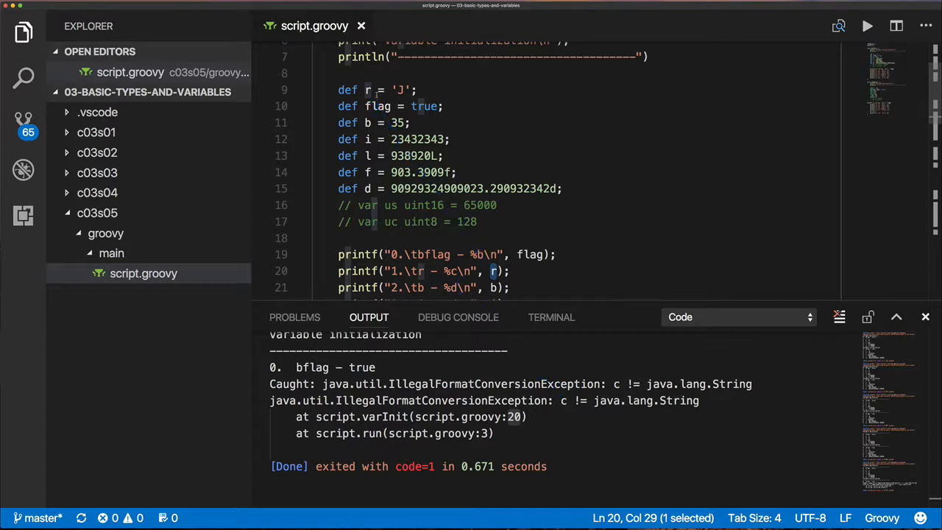
Step: Comment that Groovy quotes make string literals and print r with %s instead of %c
type("// In Groovy, '' and \"\" defines a script literal")
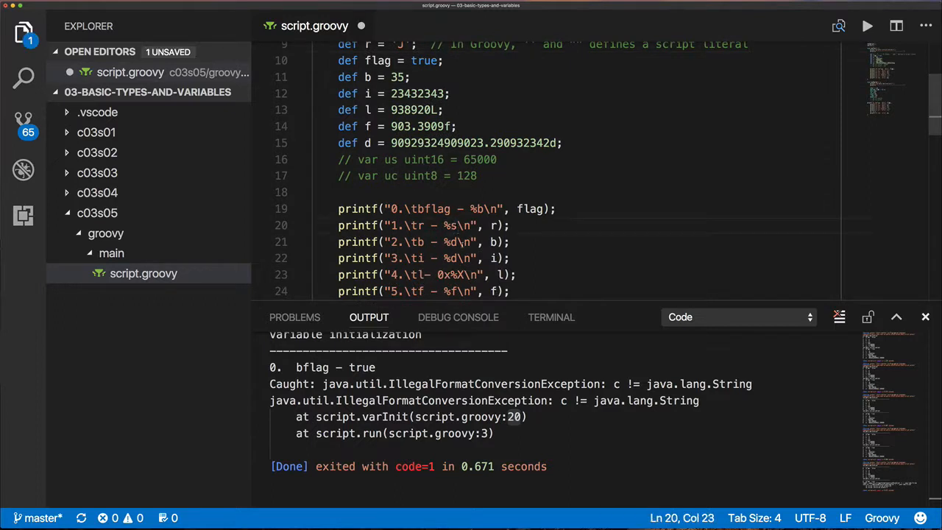
right_click(471, 225)
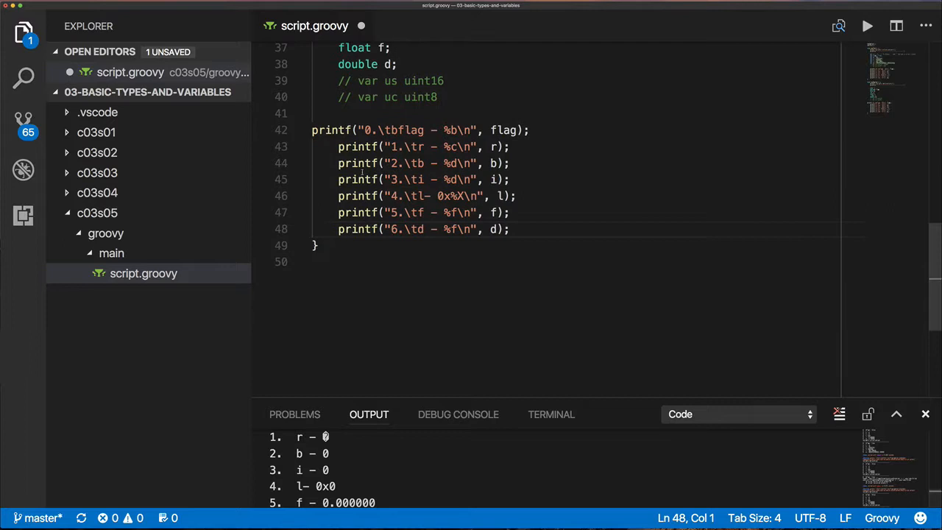
Step: Run script.groovy with Code Runner so the Output panel shows r printed as J
right_click(368, 162)
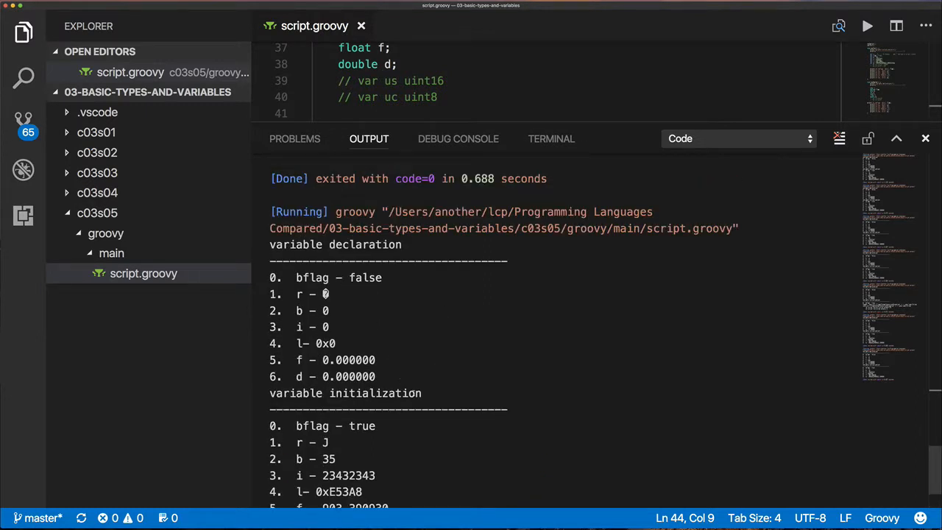
mouse_move(359, 126)
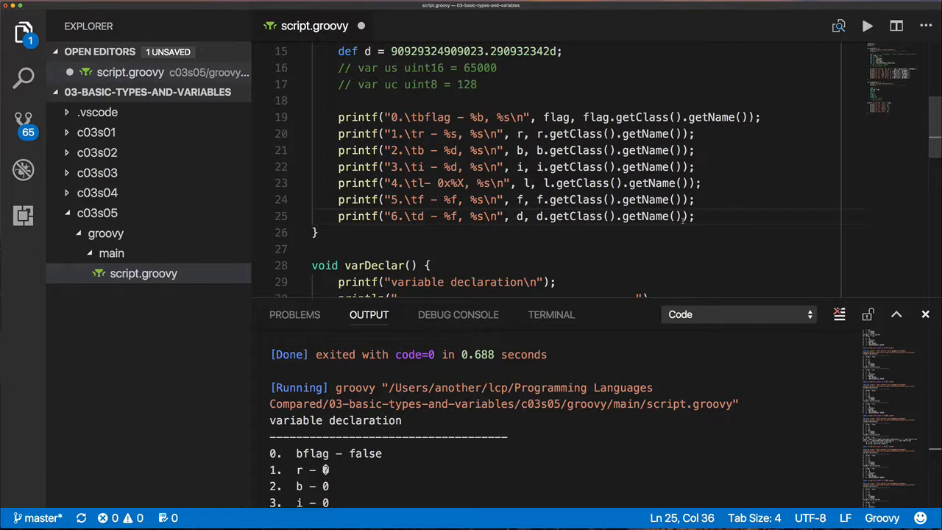
Step: Append x.getClass().getName() with %s to each varInit printf and rerun
double_click(604, 168)
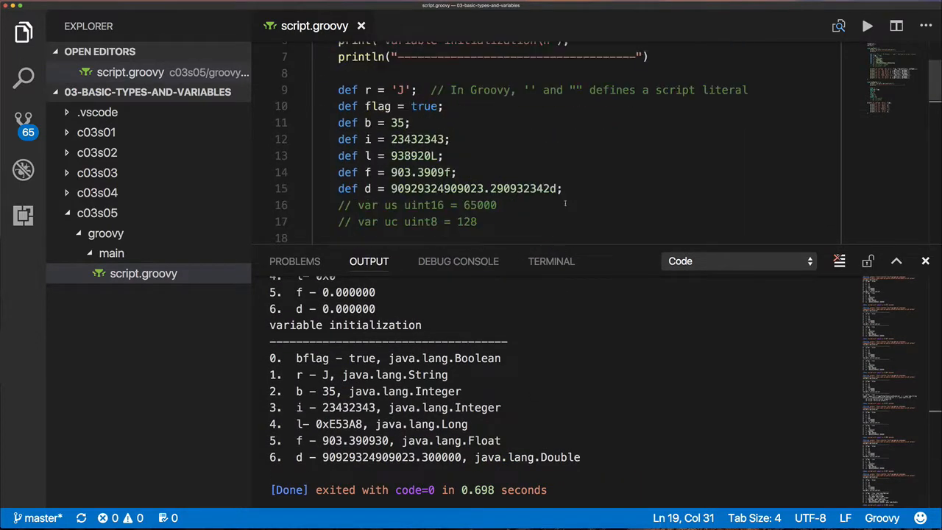
Step: Change def b = 35 to def b = (short)35 and rerun, reporting java.lang.Short
double_click(477, 358)
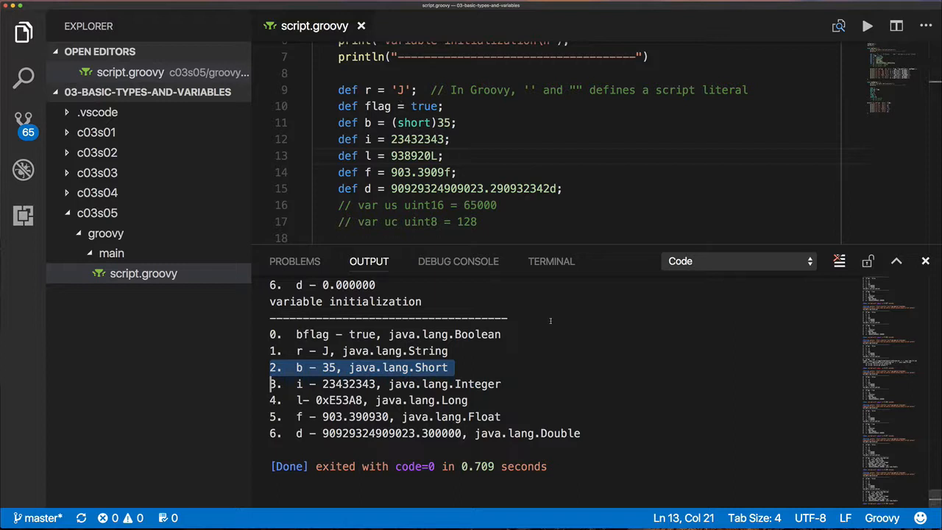
mouse_move(556, 333)
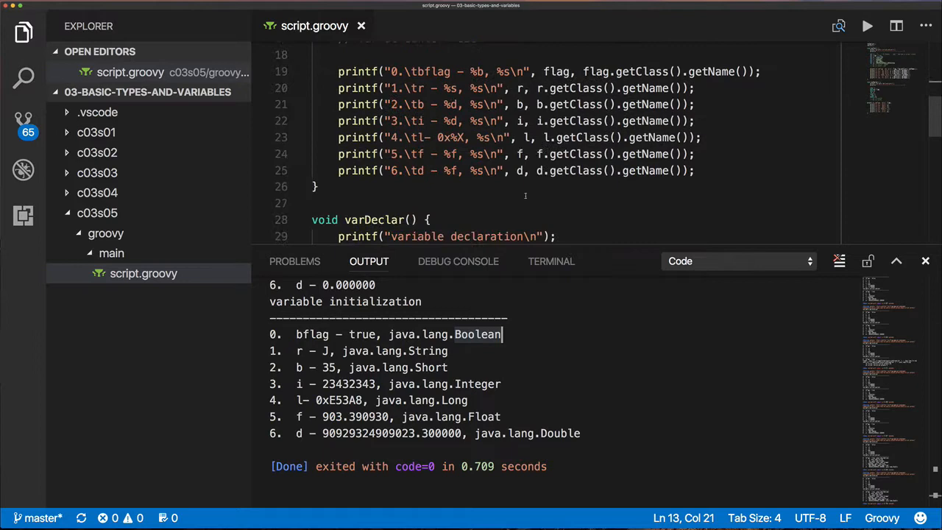
Step: Add getClass().getName() to the varDeclar printf lines, rename bflag to flag, and rerun
scroll("down", 3)
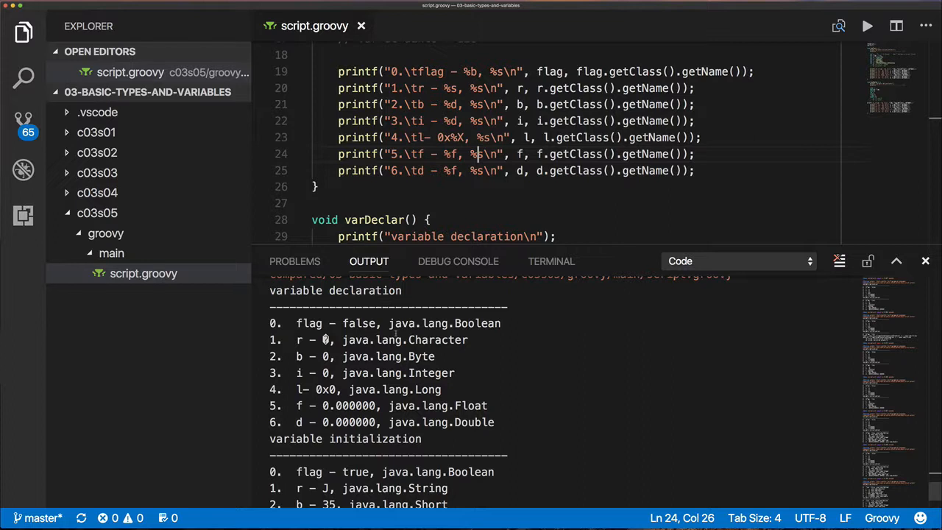
double_click(445, 323)
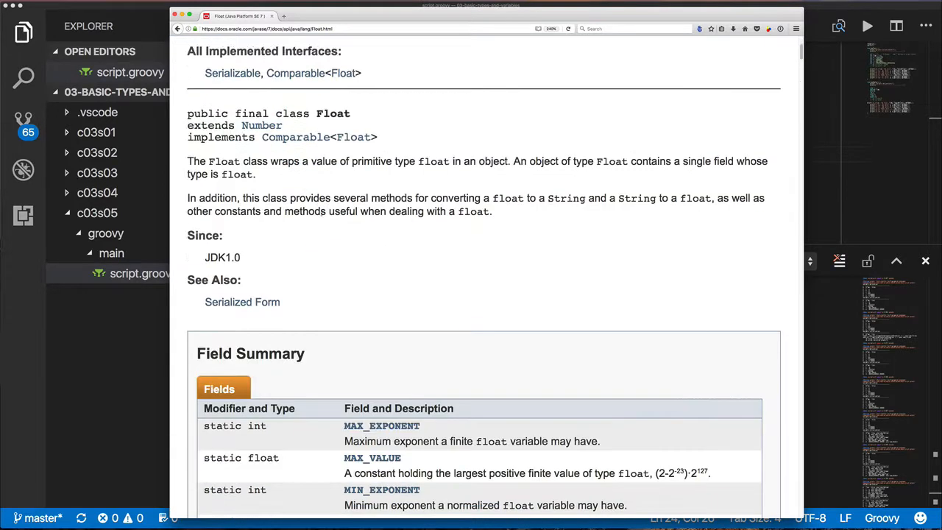
Step: Scroll the Float Javadoc past Field and Constructor Summary to Method Summary, then return to the editor
scroll("down", 3)
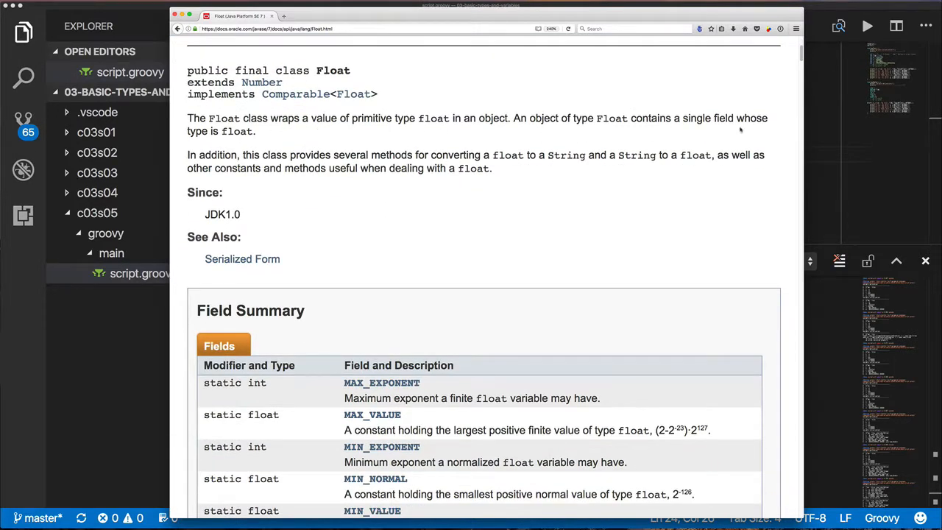
mouse_move(611, 168)
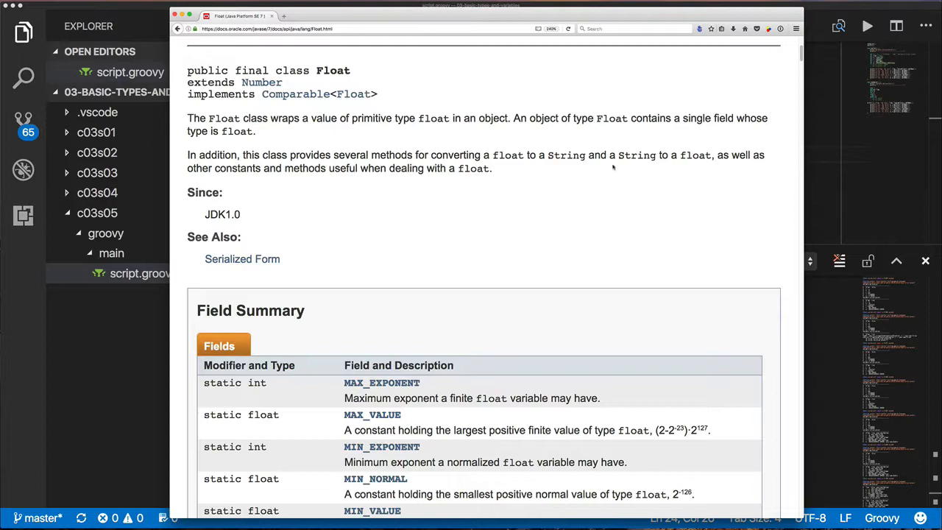
scroll("down", 3)
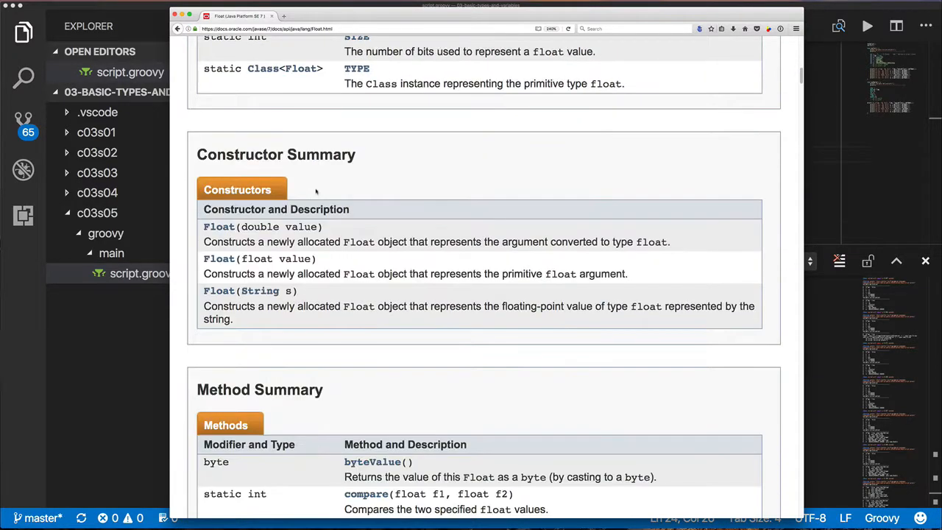
scroll("down", 3)
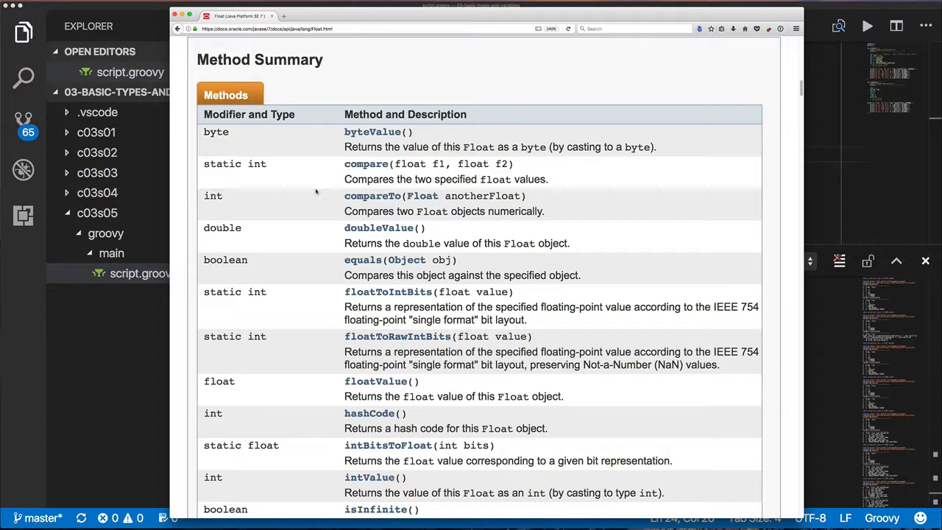
left_click(369, 412)
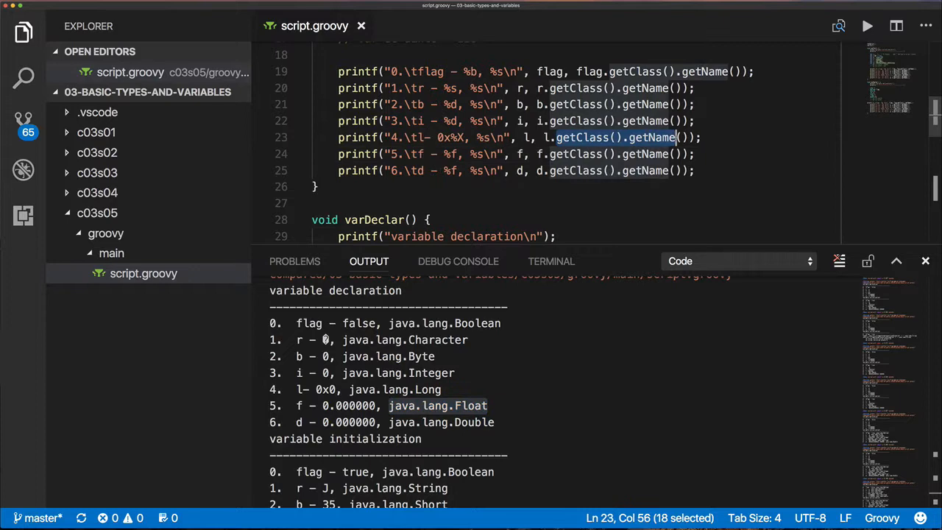
Step: Enter hashCode while looking over the varInit function with its printf calls
type("hashCode")
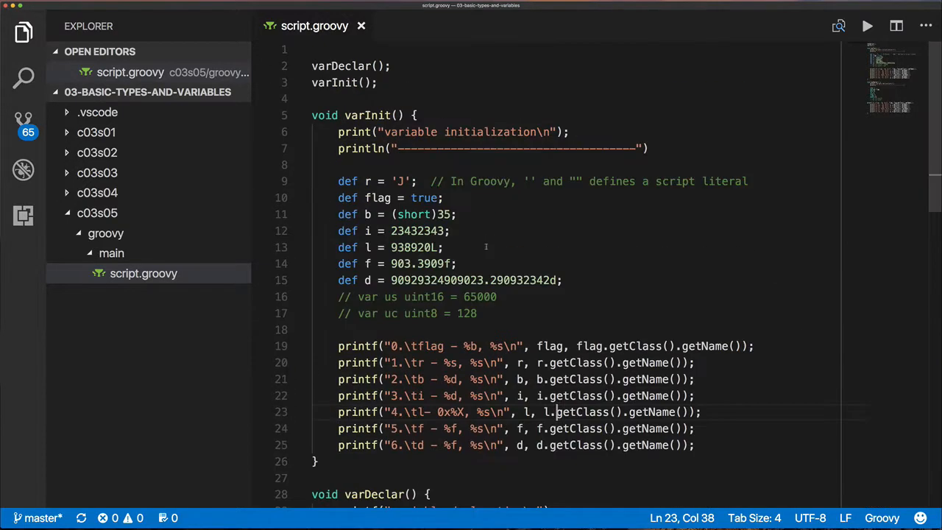
Step: Cast r to (char) with a %c specifier so the run prints J, java.lang.Character
scroll("down", 3)
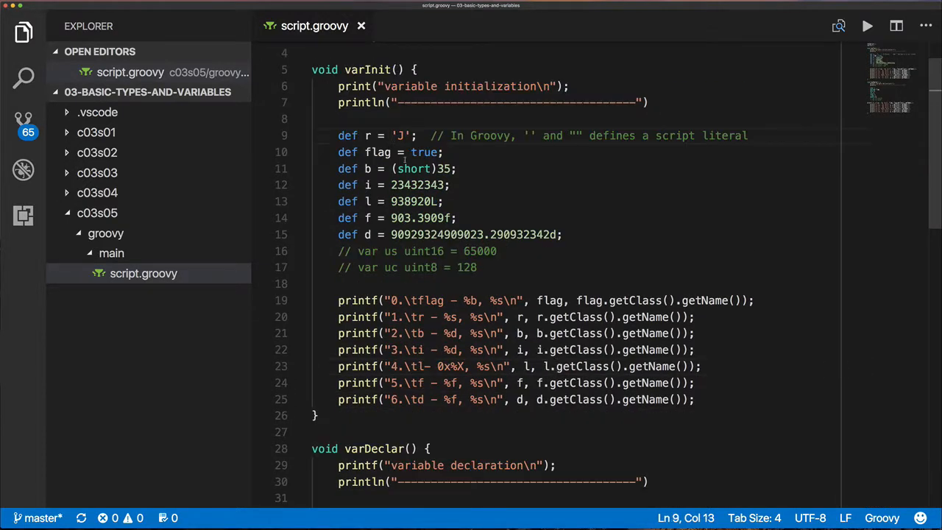
type("(char)")
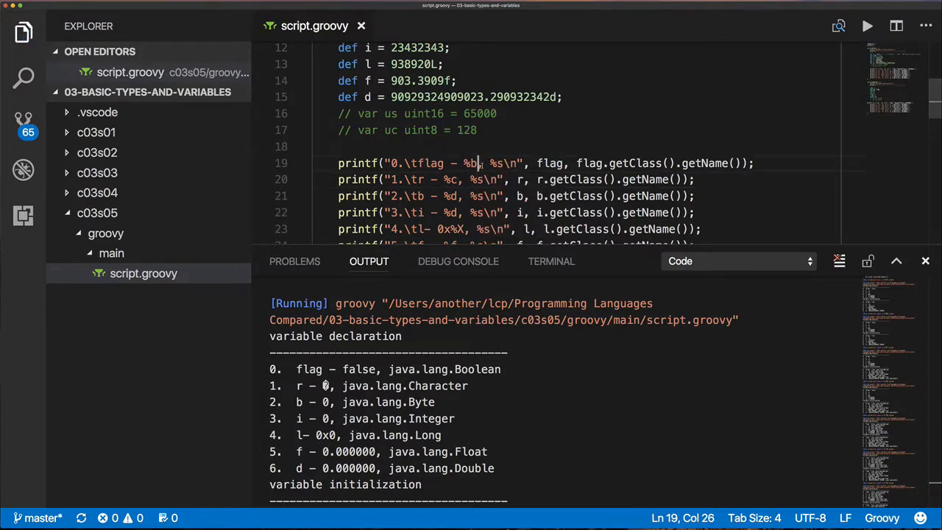
scroll("down", 3)
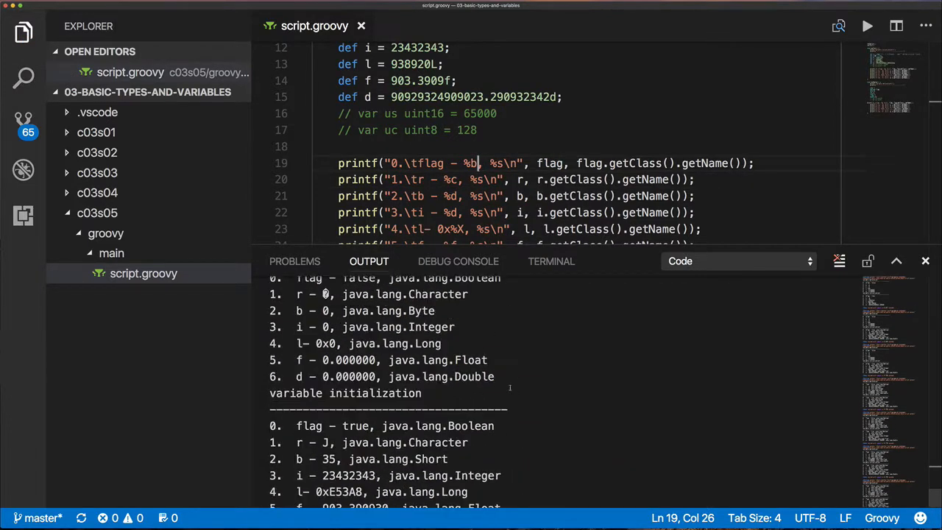